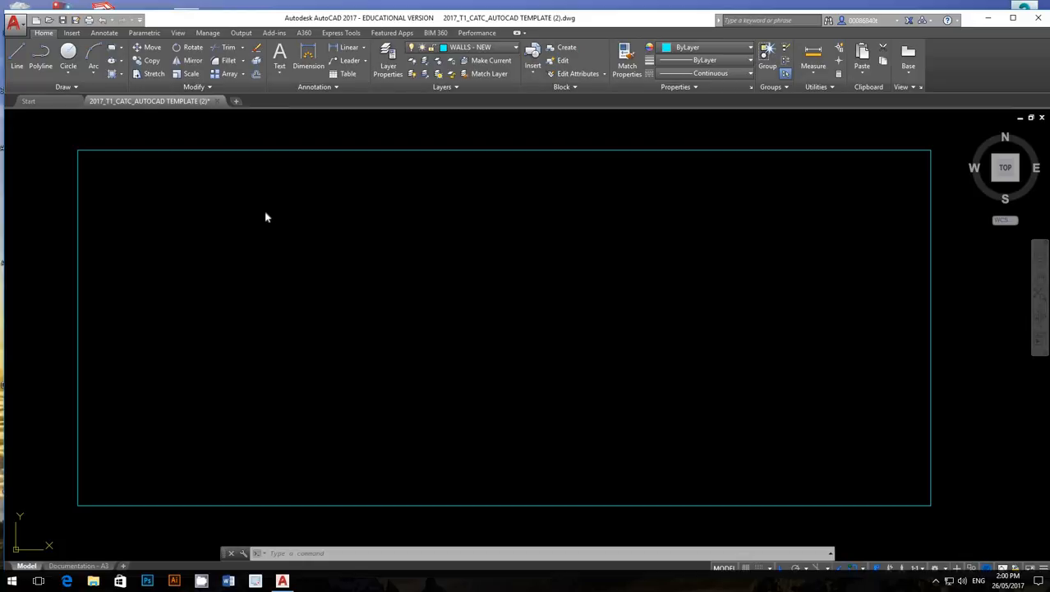
mouse_move(116, 283)
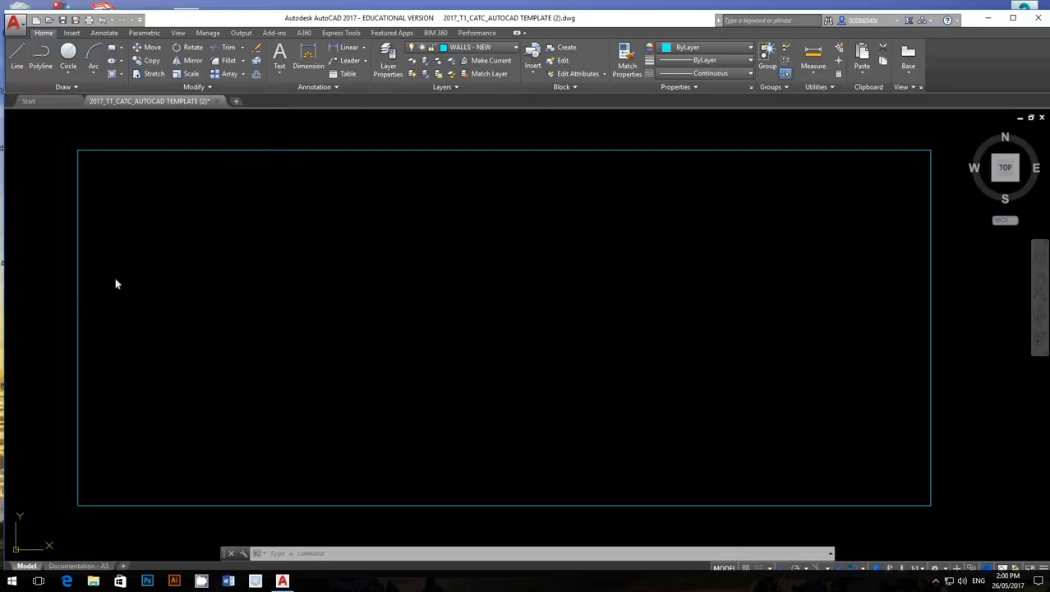
mouse_move(249, 137)
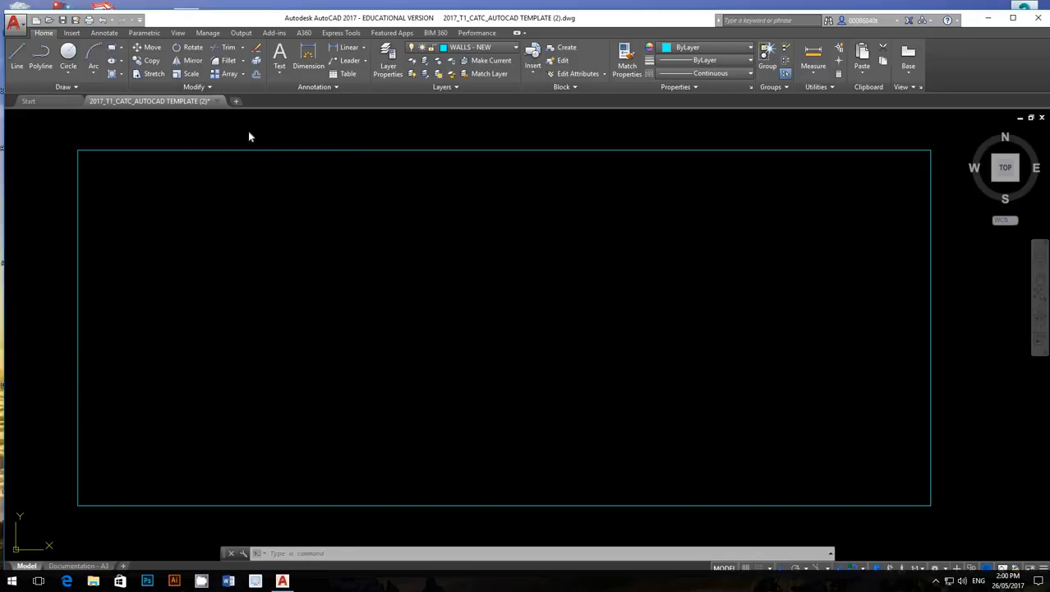
mouse_move(283, 441)
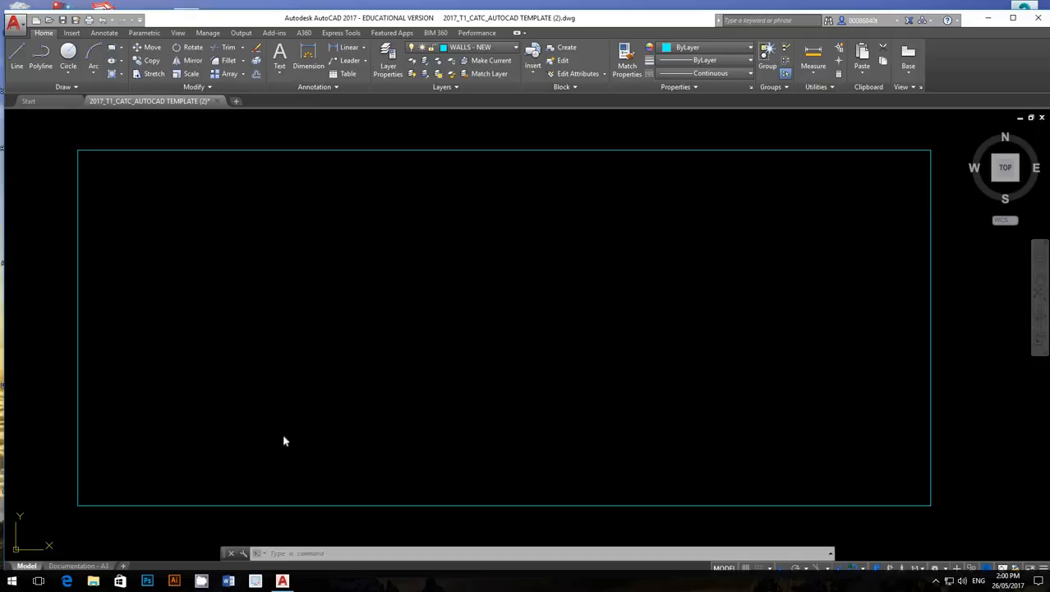
mouse_move(238, 131)
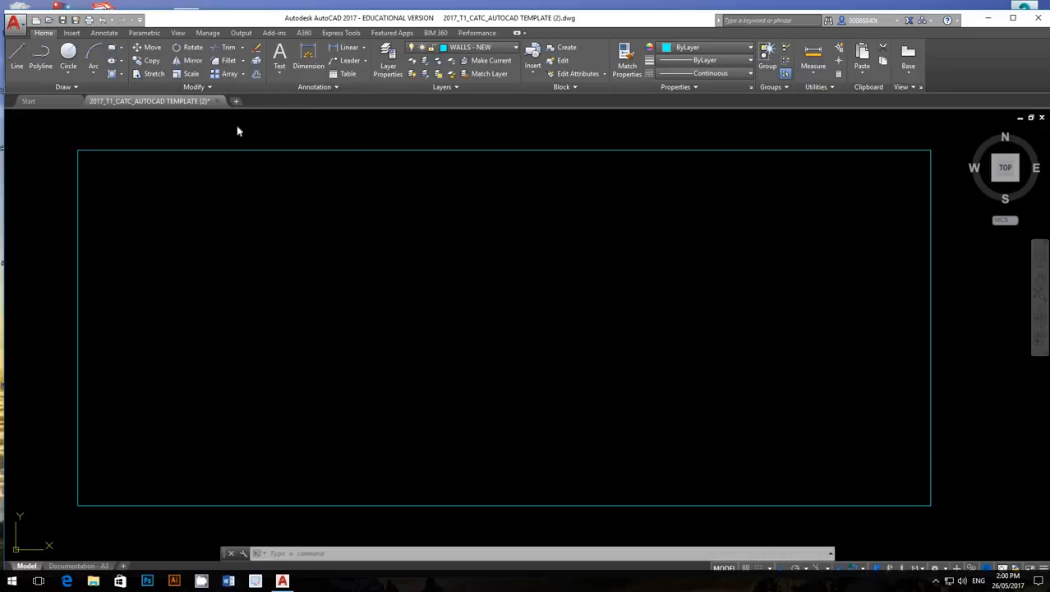